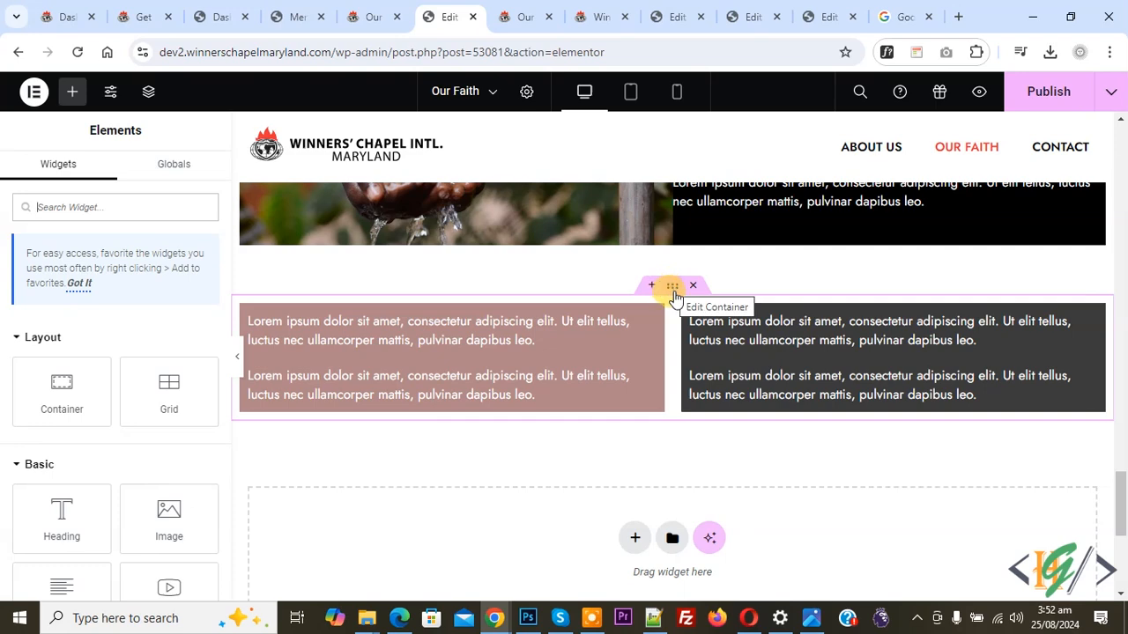
Select the outer section container to show its Edit Container settings.
left_click(671, 285)
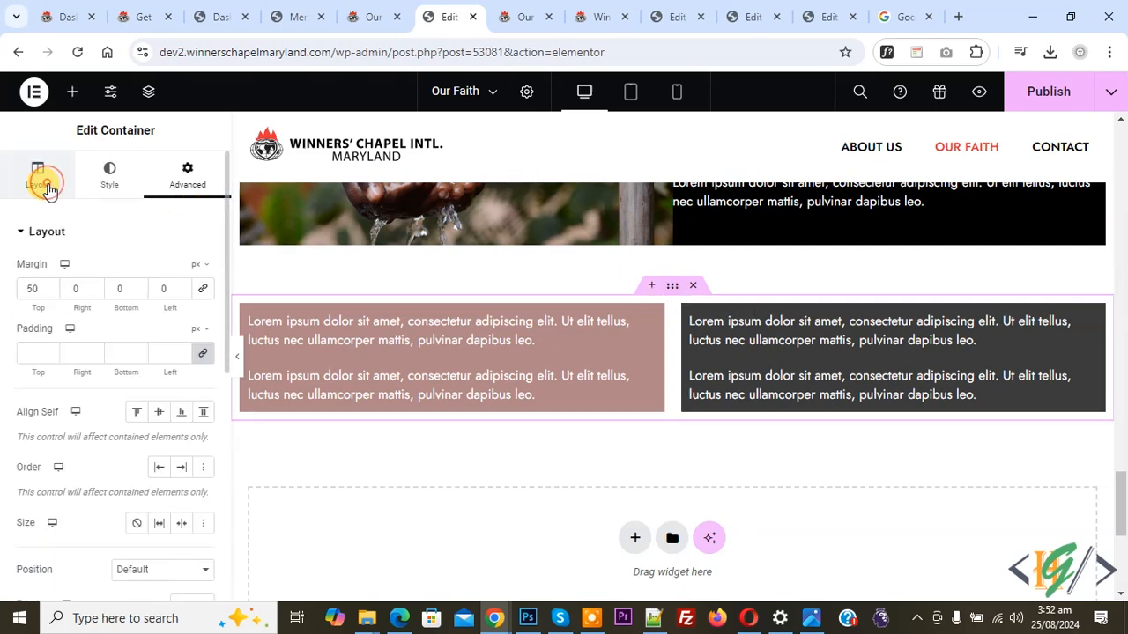
Show the container's Layout settings with column and row gaps of 20.
left_click(37, 174)
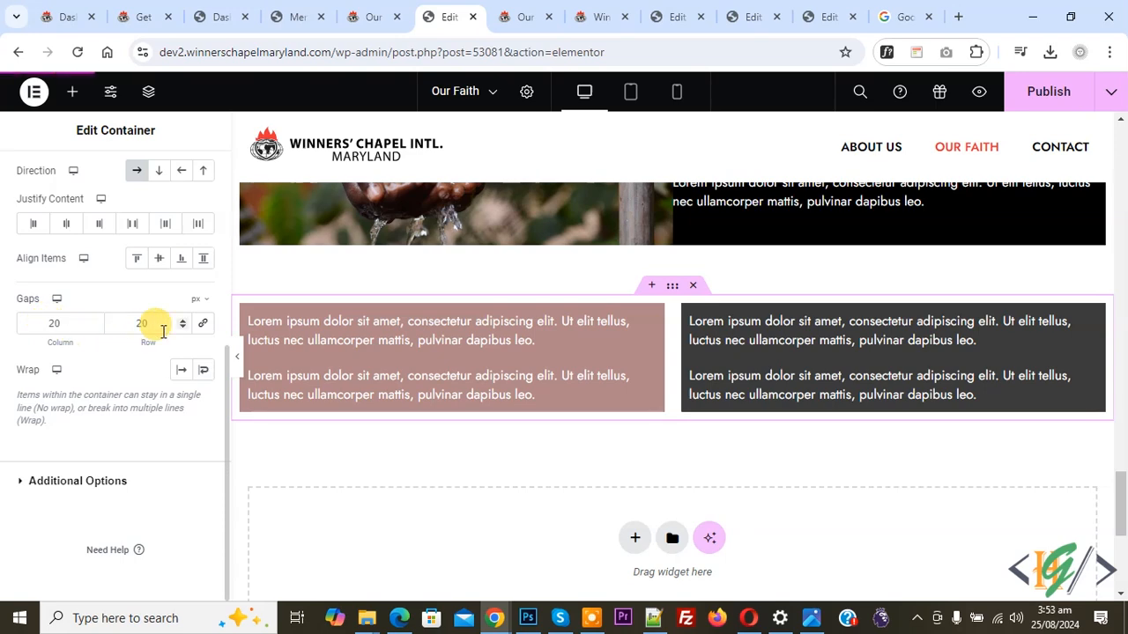
Set the container's column gap from 20 to 0 so the boxes touch.
left_click(60, 324)
type("00")
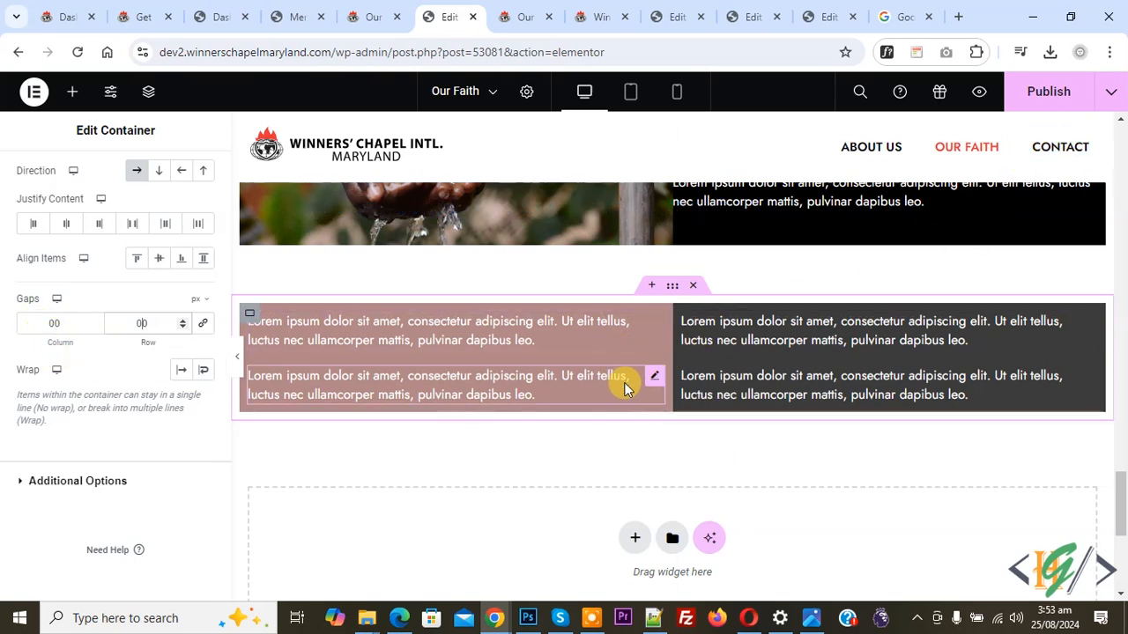
mouse_move(615, 385)
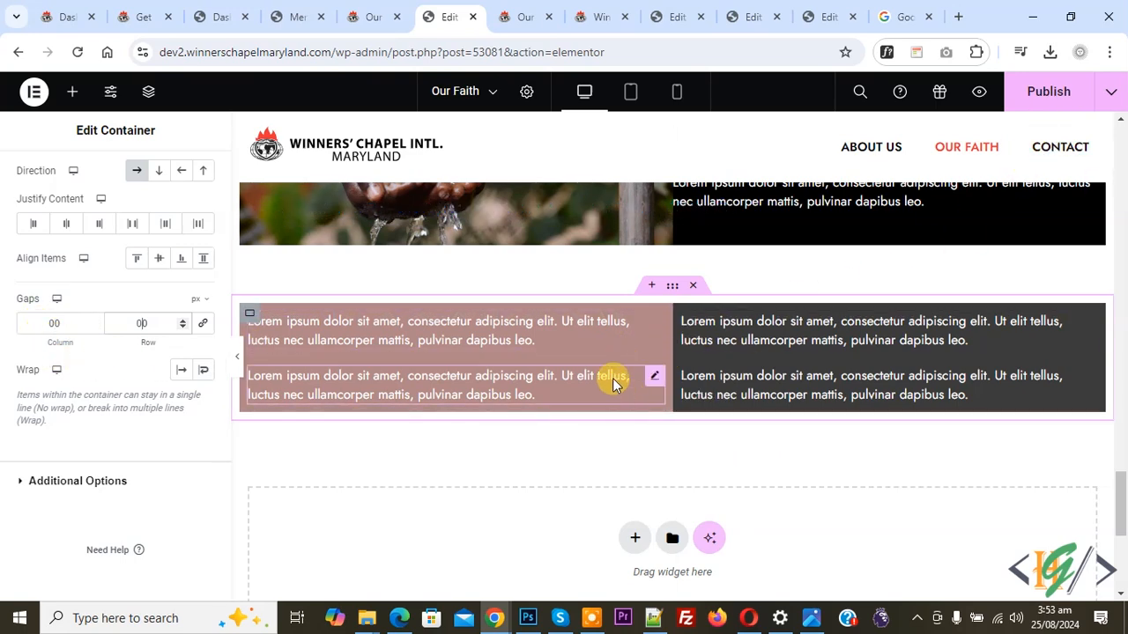